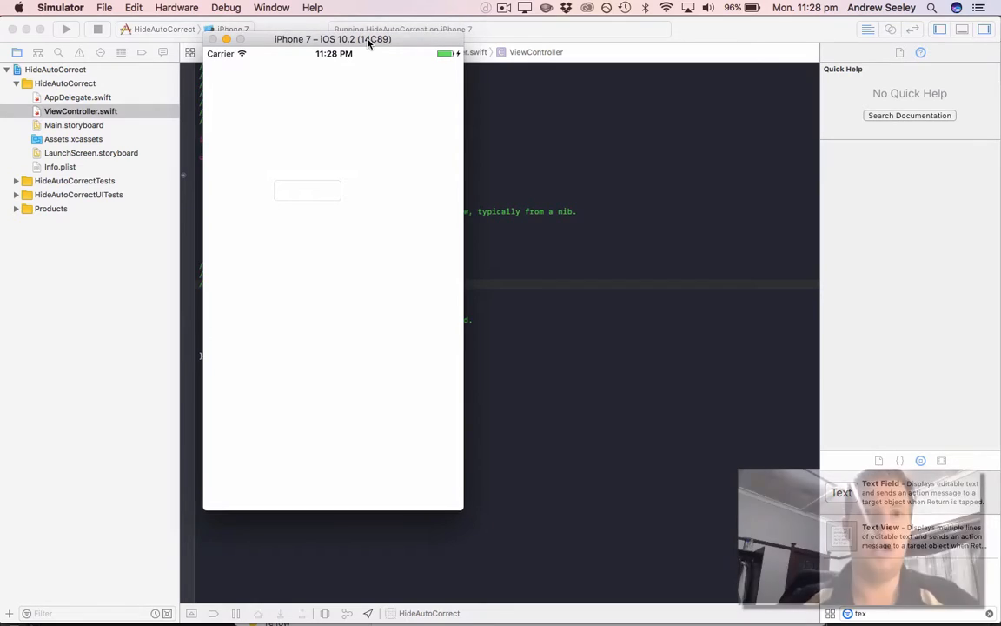
Switch the prefersStatusBarHidden return value to false, then set it back to true
left_click(333, 39)
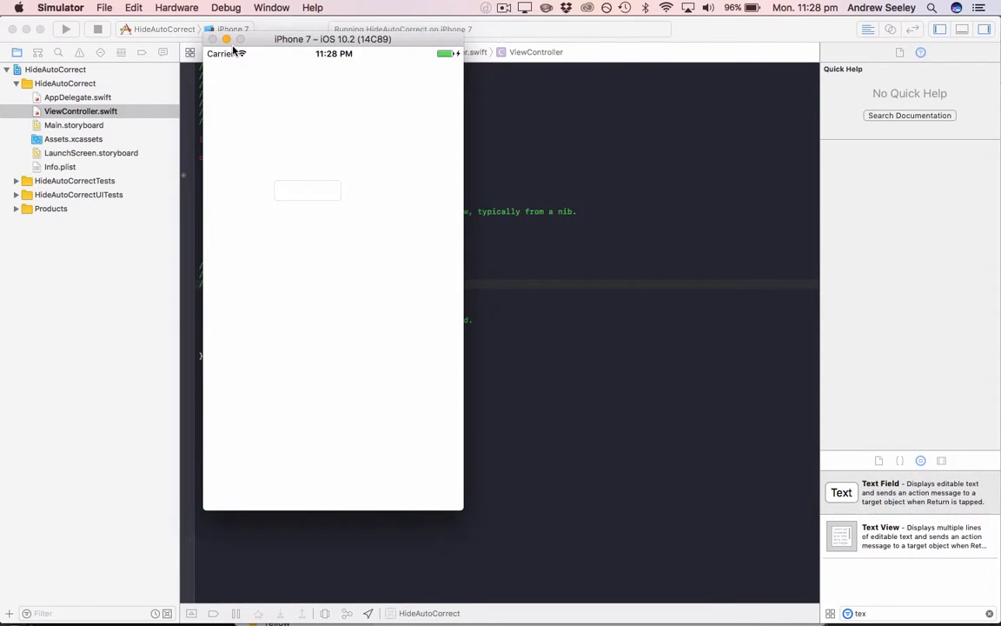
mouse_move(491, 84)
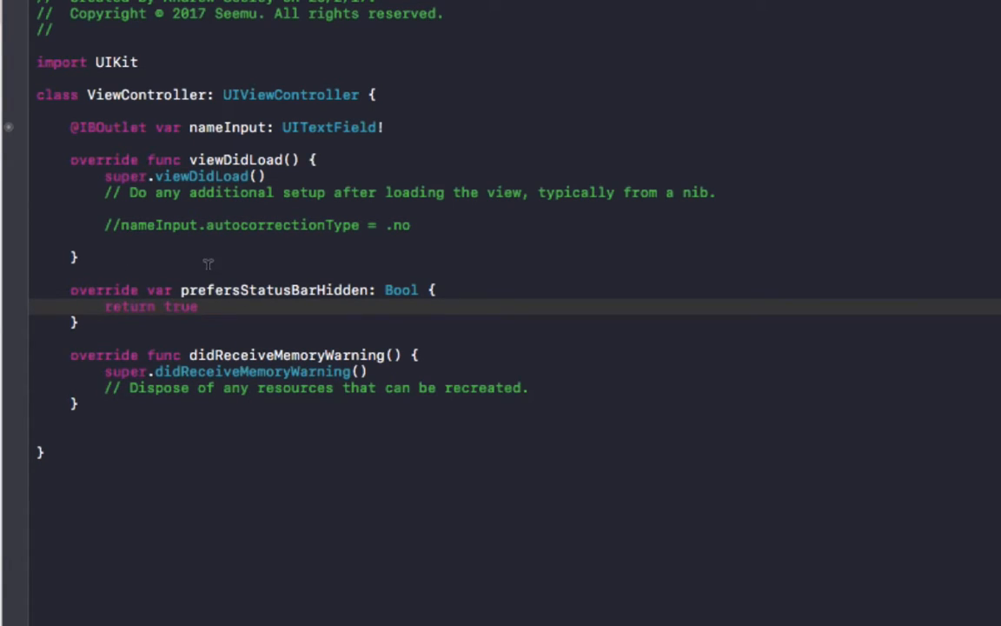
double_click(180, 306)
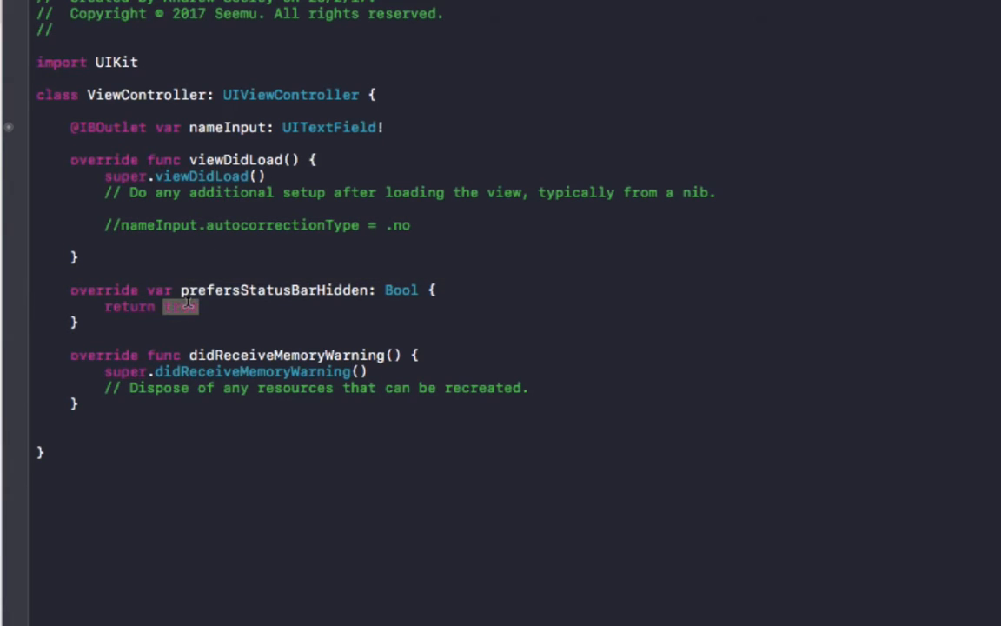
type("fra")
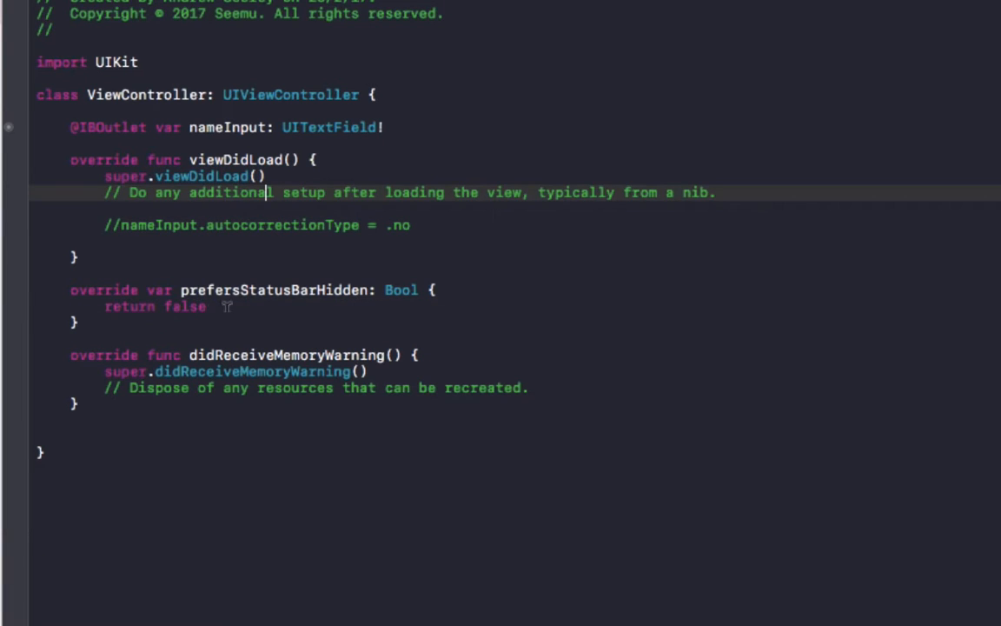
type("true")
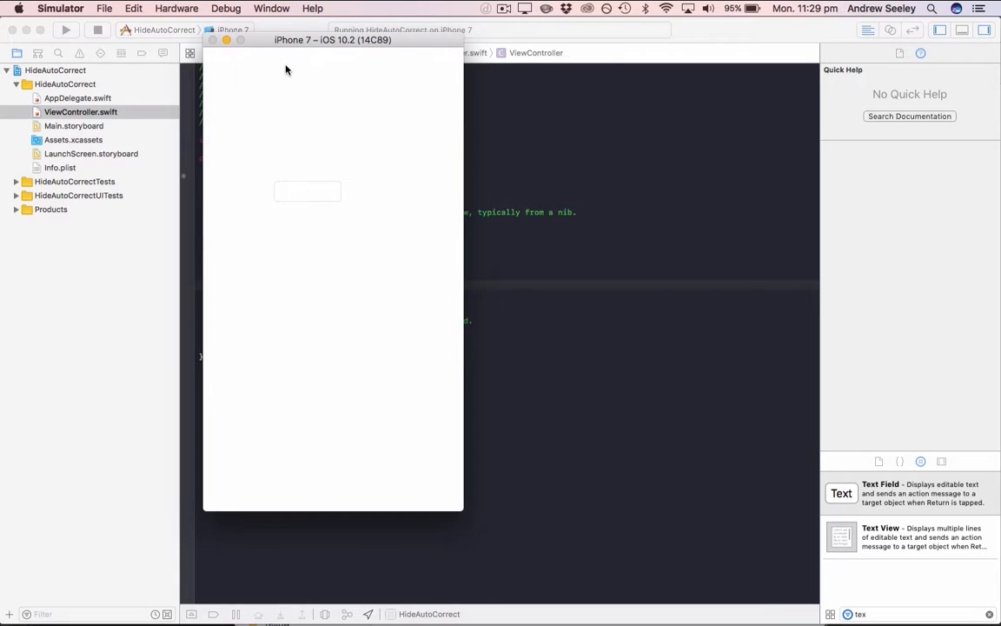
mouse_move(321, 88)
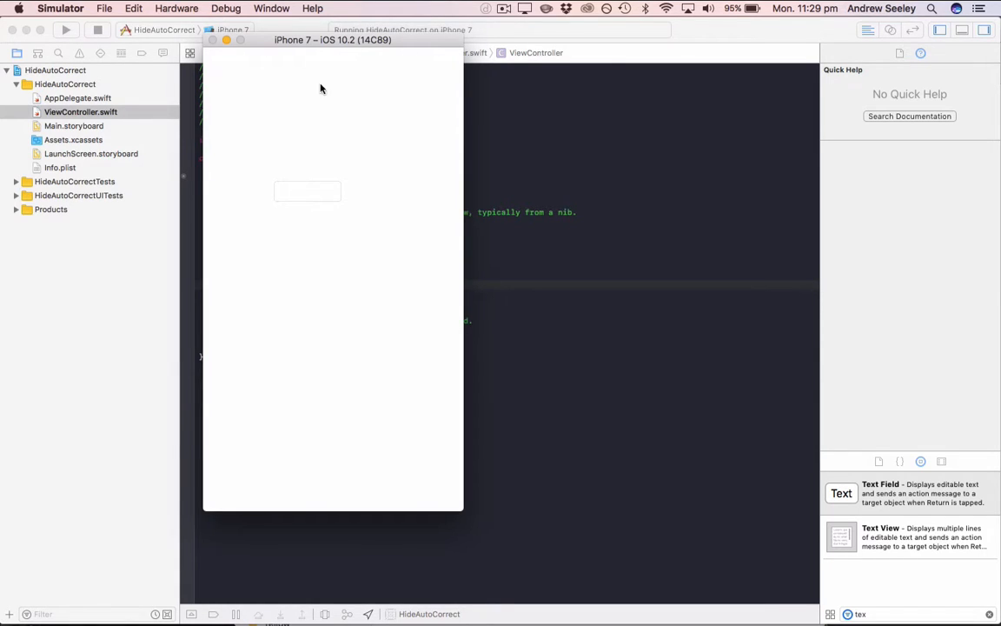
mouse_move(218, 56)
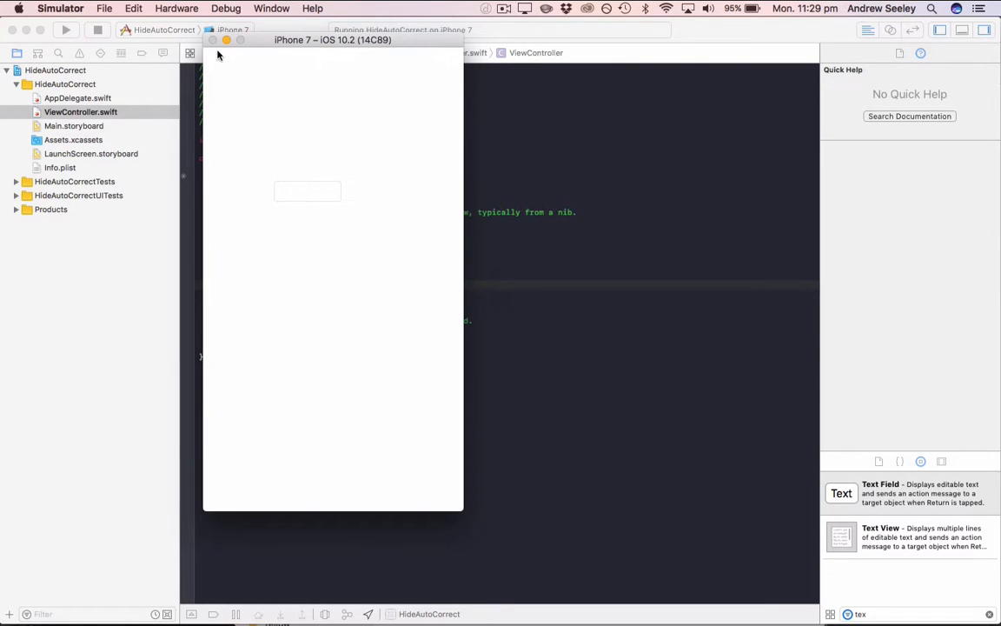
mouse_move(282, 74)
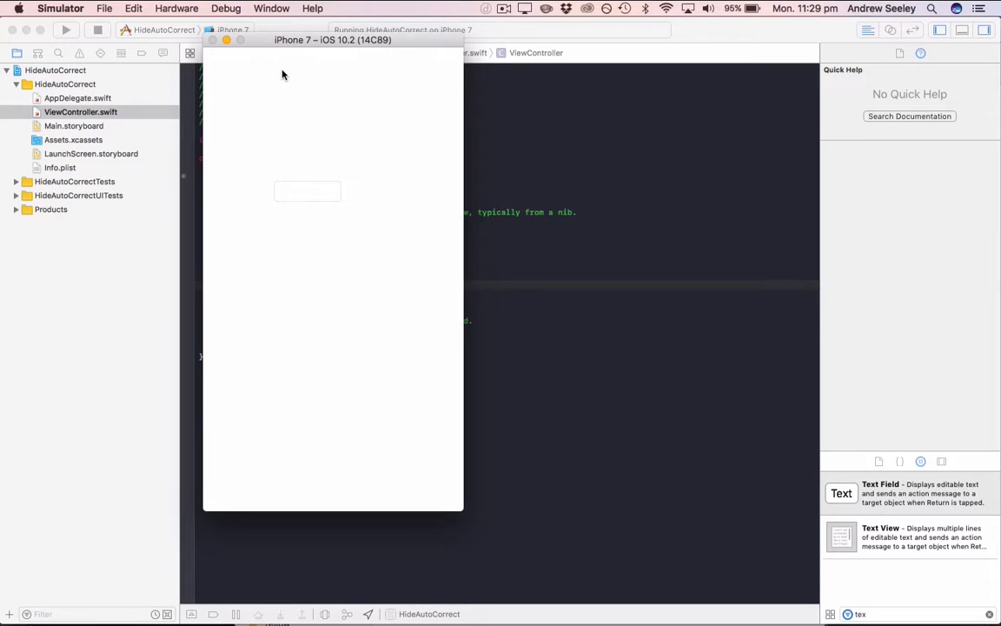
mouse_move(440, 65)
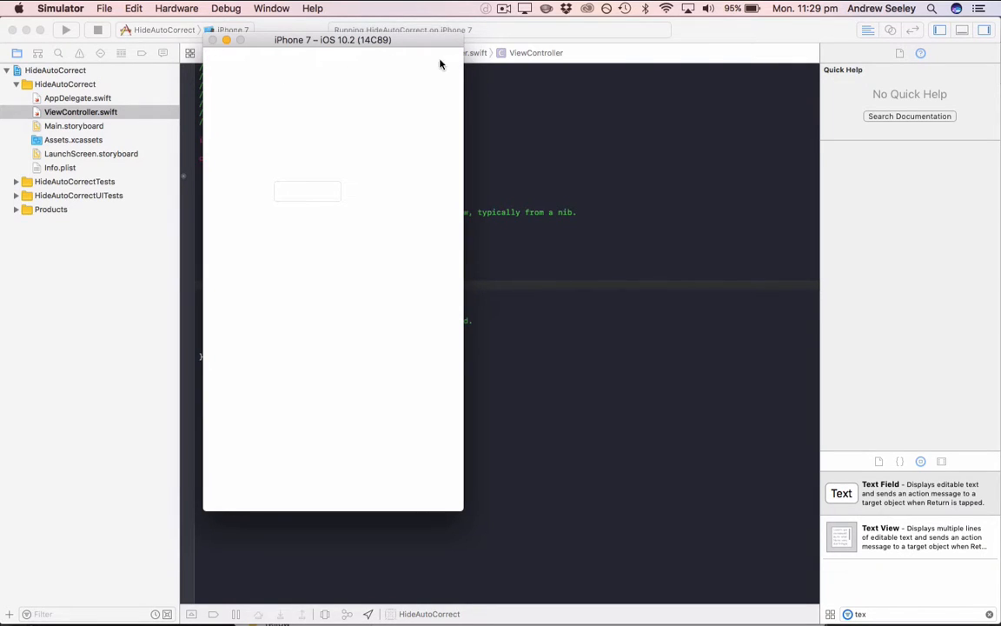
mouse_move(318, 94)
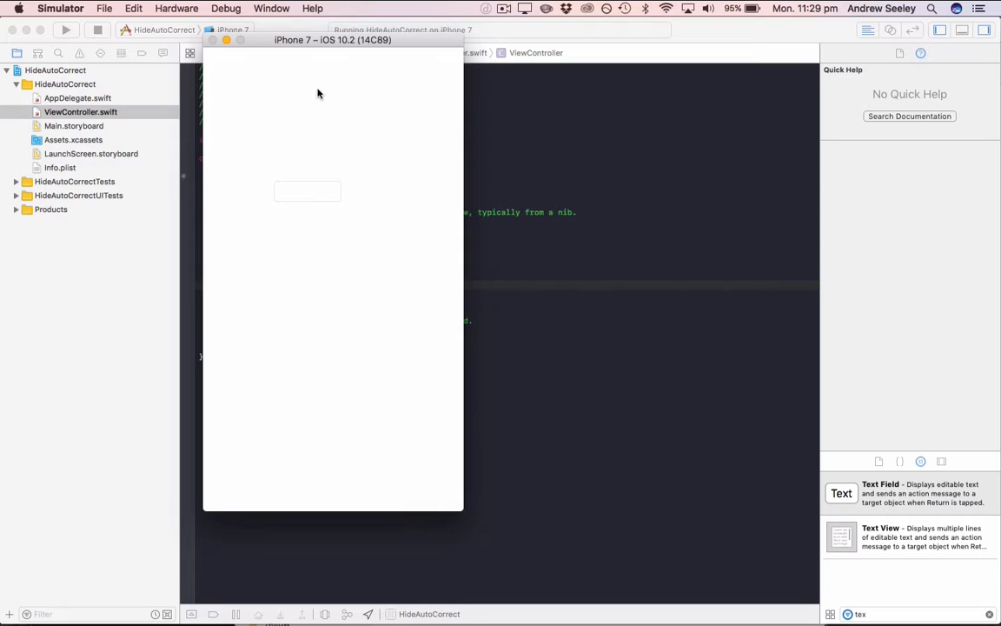
mouse_move(448, 108)
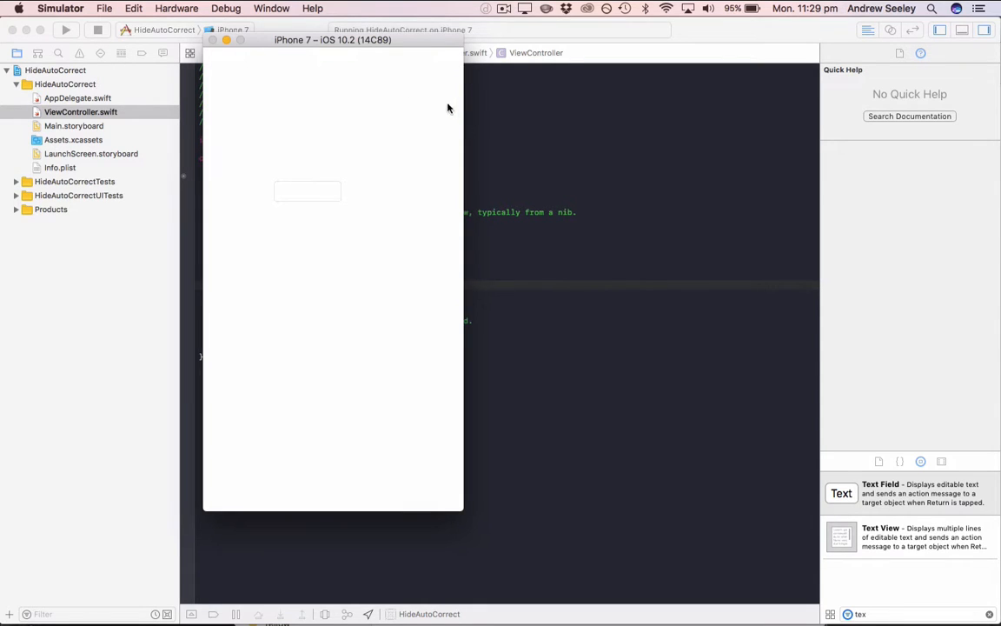
mouse_move(398, 119)
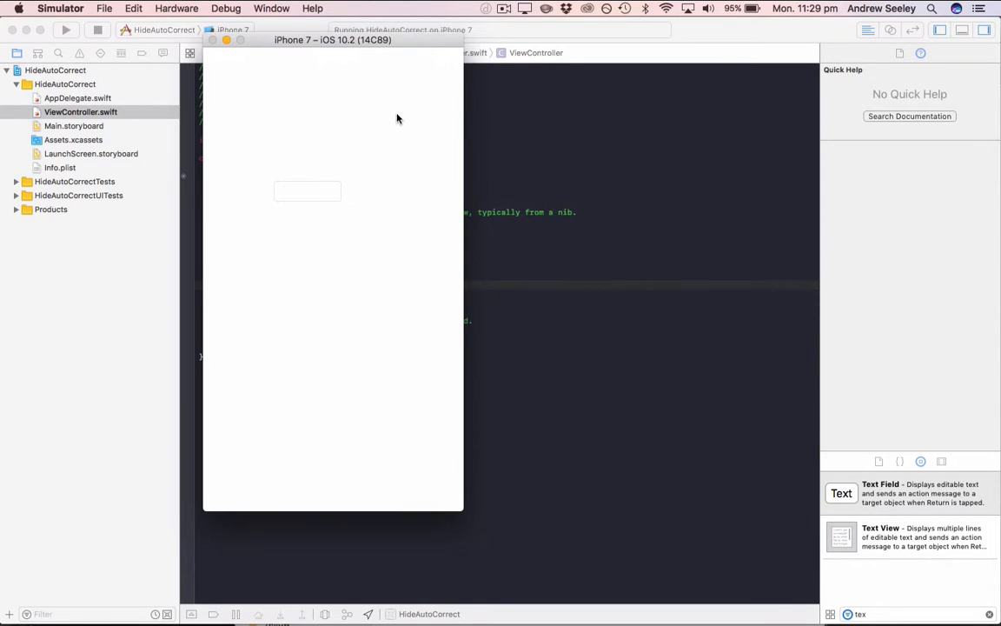